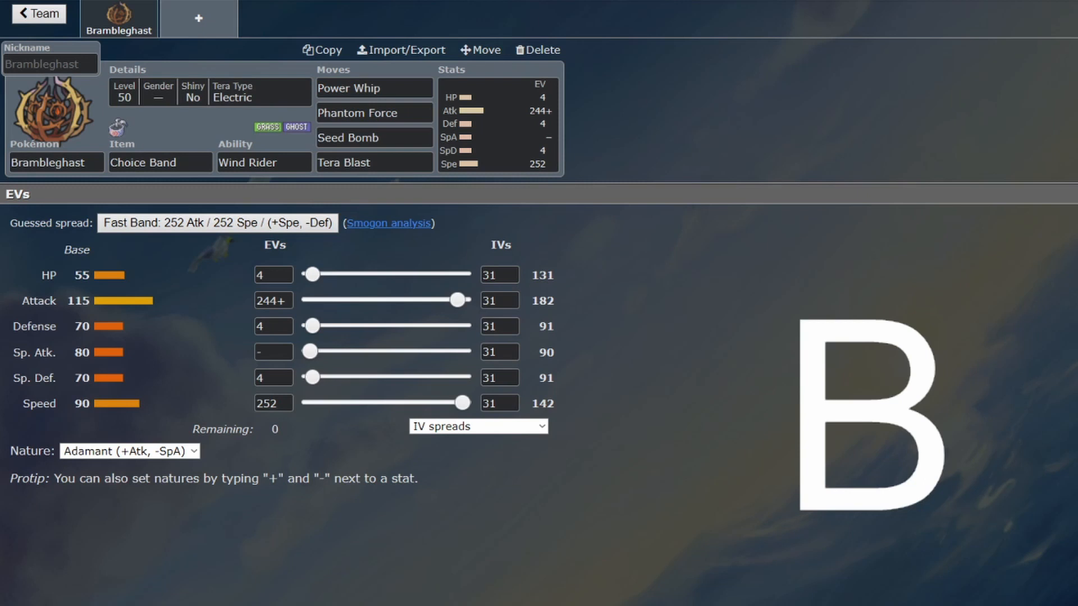
Show the learnable-move list for Brambleghast's first move slot, Power Whip.
left_click(262, 162)
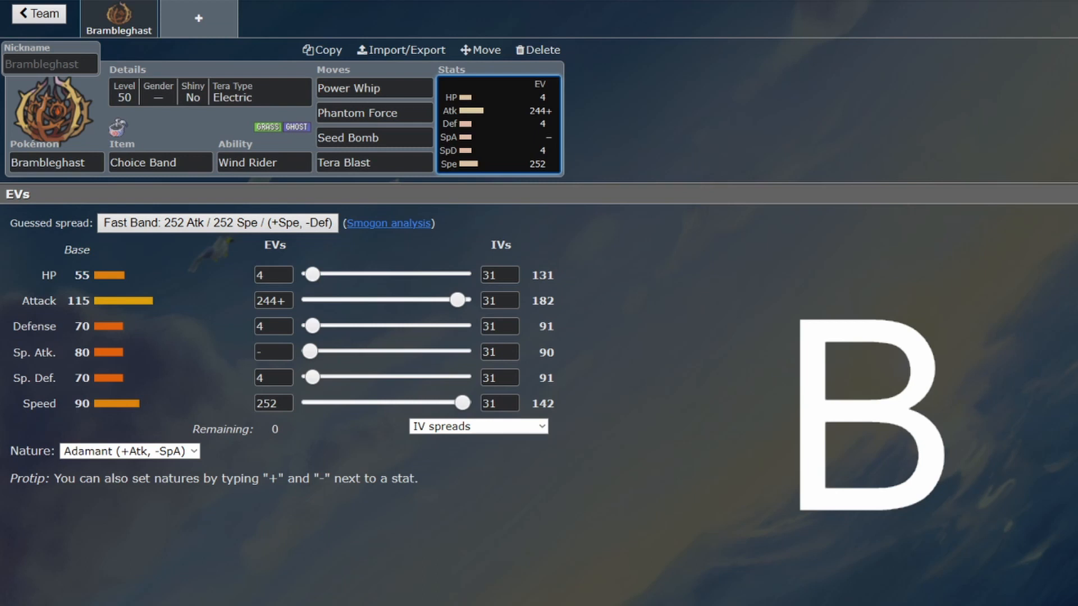
left_click(372, 87)
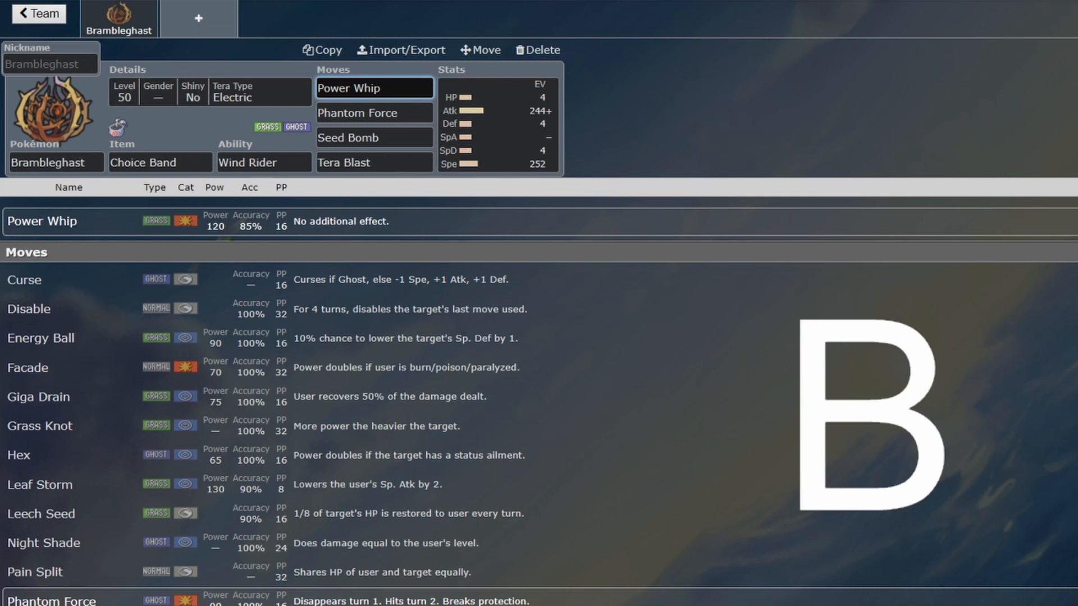
Look through the Seed Bomb move options, then return to the Adamant EV spread.
left_click(375, 87)
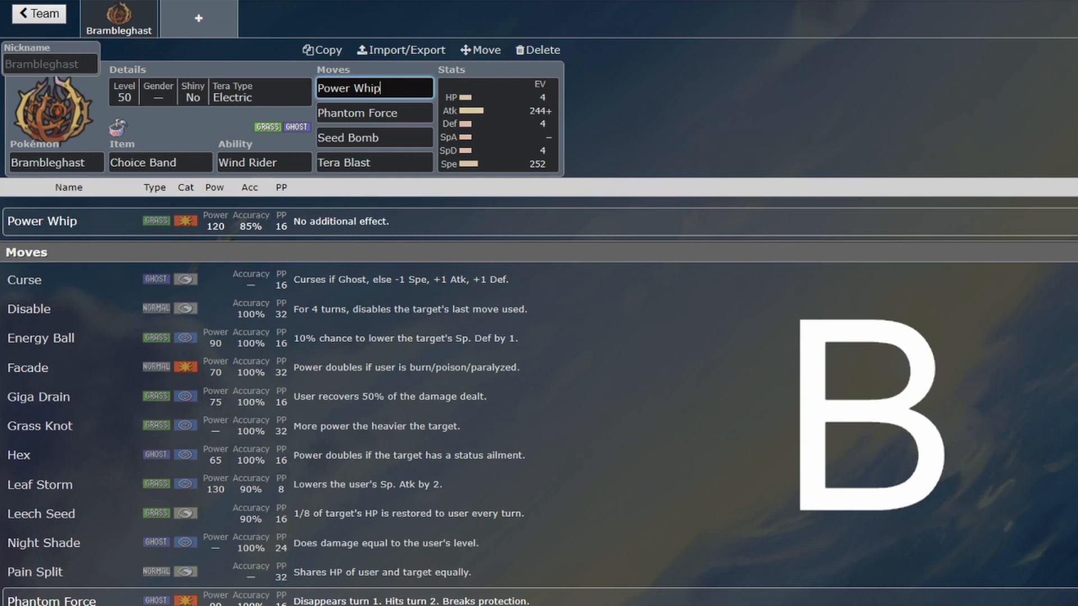
left_click(374, 137)
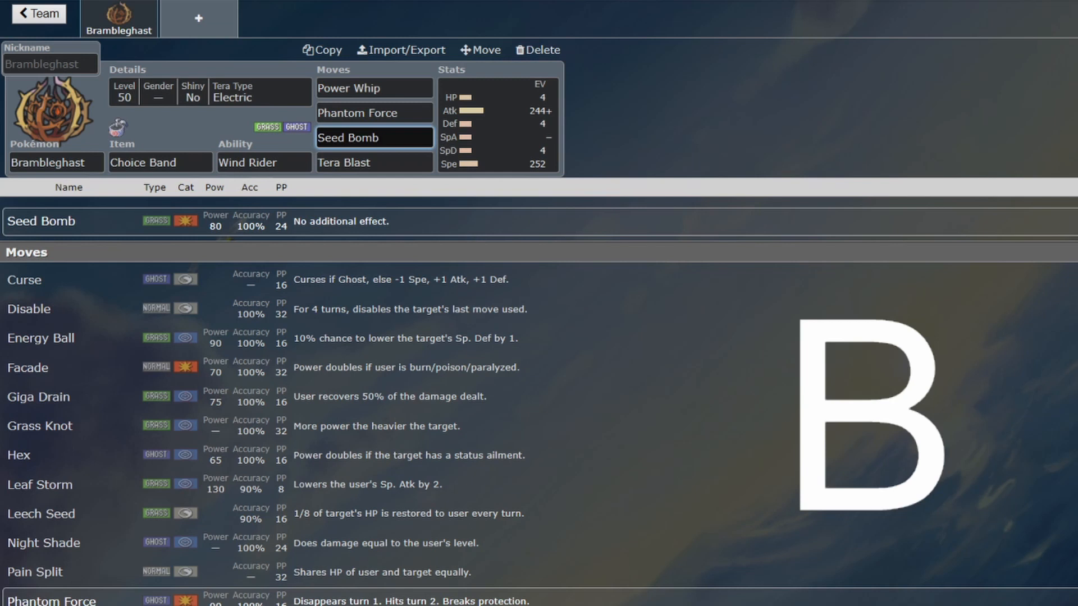
left_click(375, 137)
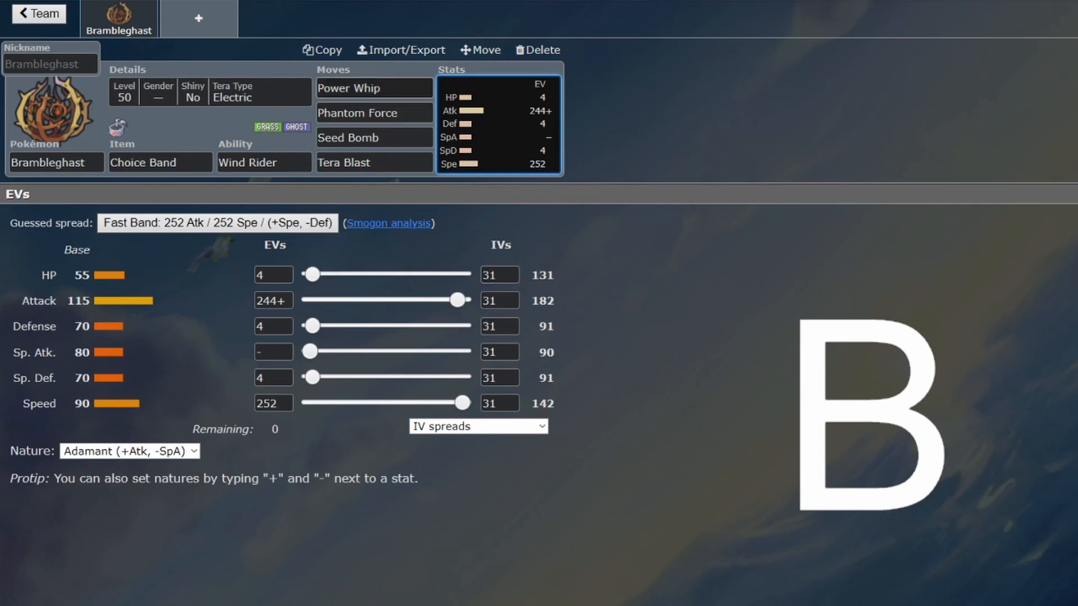
Review level, Tera Type details and EVs, then reopen the Power Whip move list.
left_click(210, 91)
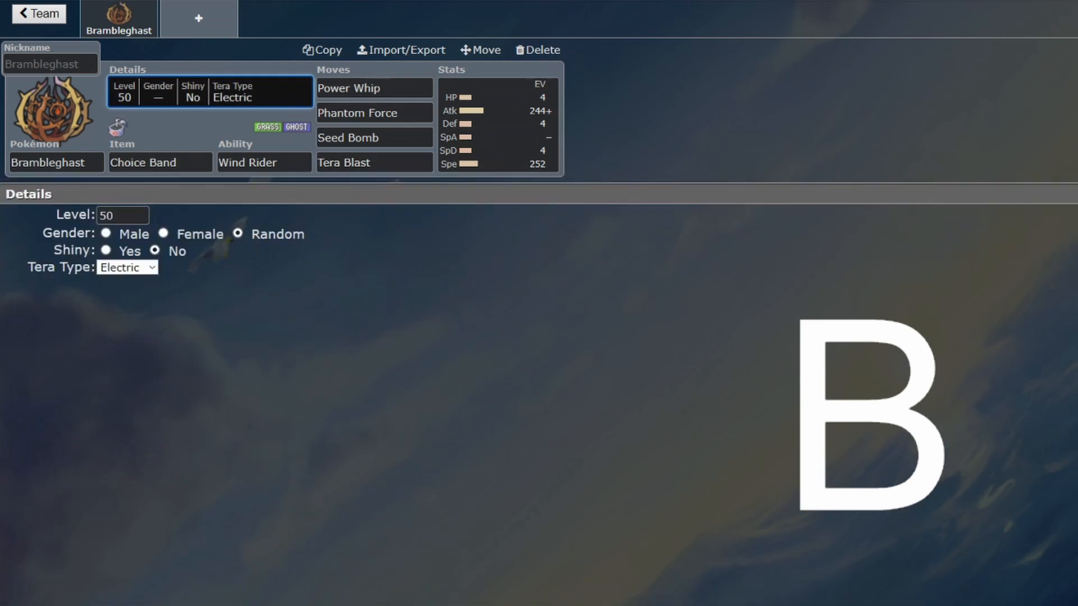
left_click(374, 162)
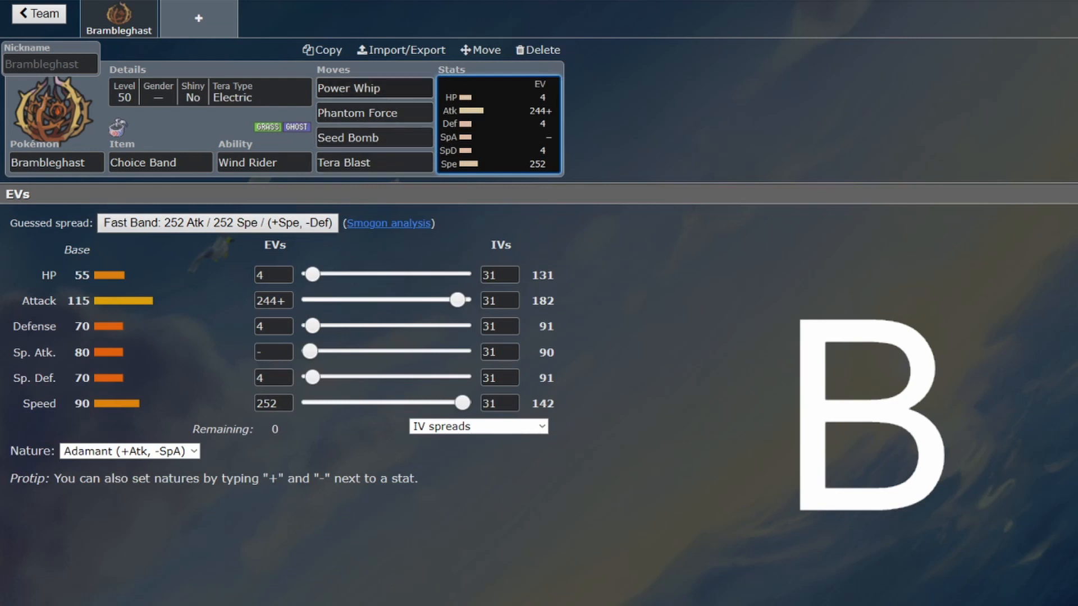
left_click(374, 87)
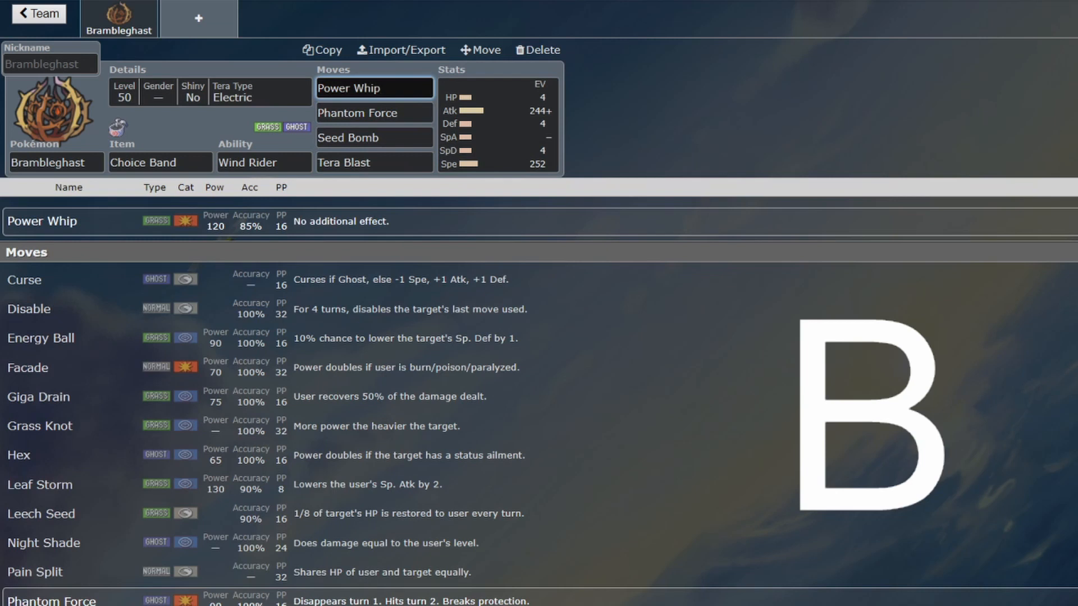
left_click(373, 87)
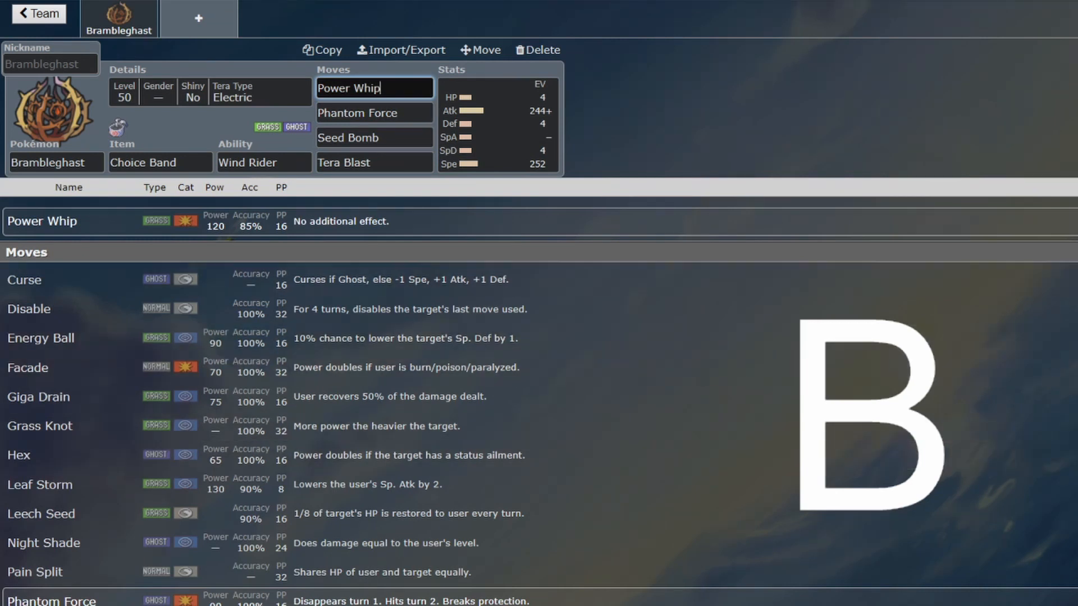